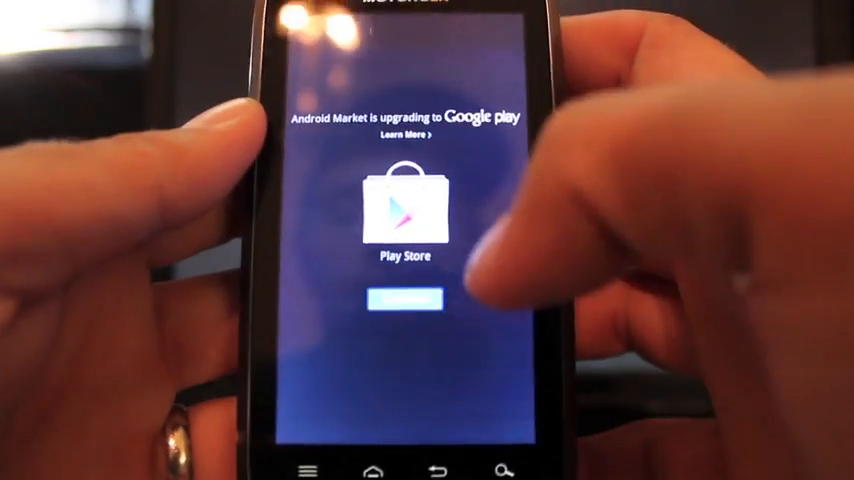
# Accept the Google Play upgrade and terms, then start downloading OTA RootKeeper from its listing
pyautogui.click(404, 298)
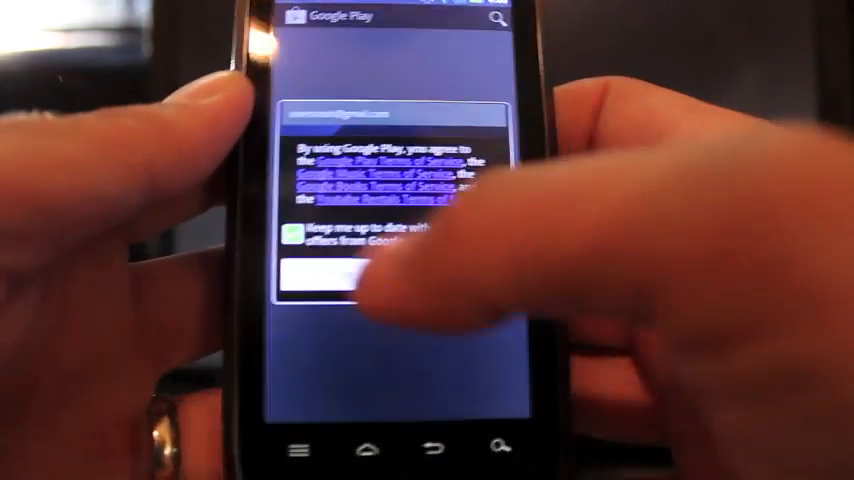
pyautogui.click(350, 280)
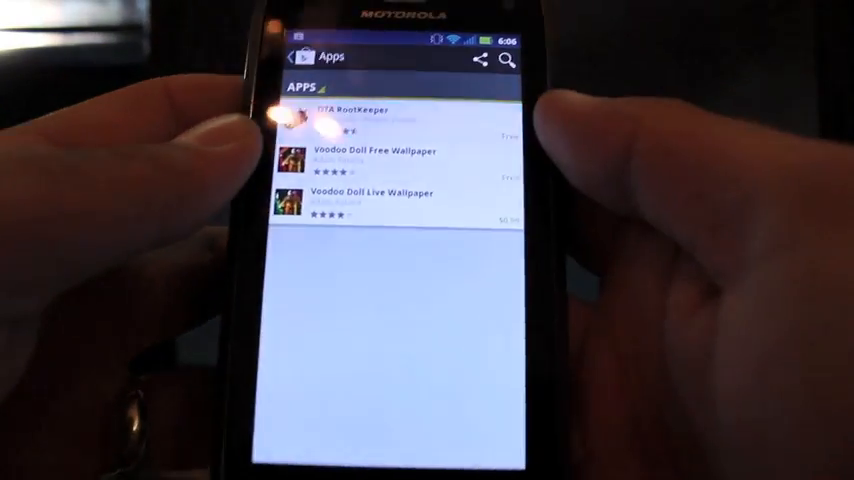
pyautogui.click(370, 112)
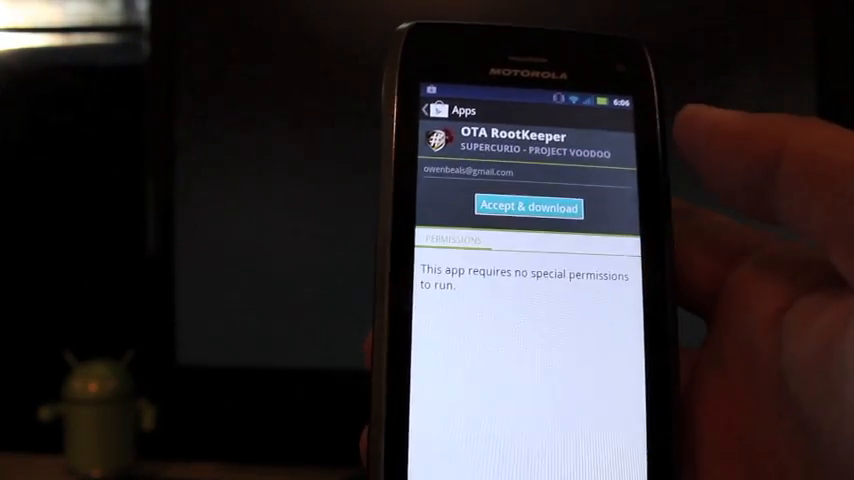
pyautogui.click(528, 208)
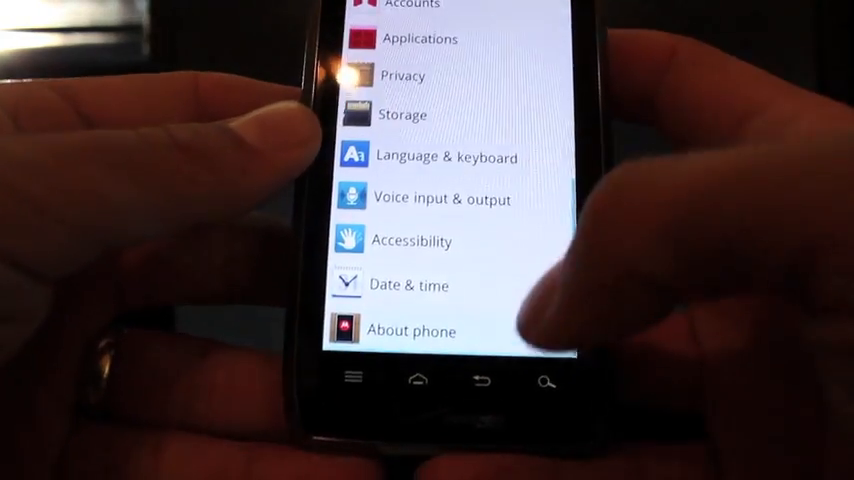
# Review About phone showing Android 2.3.6 with the system version, build number and date
pyautogui.click(410, 330)
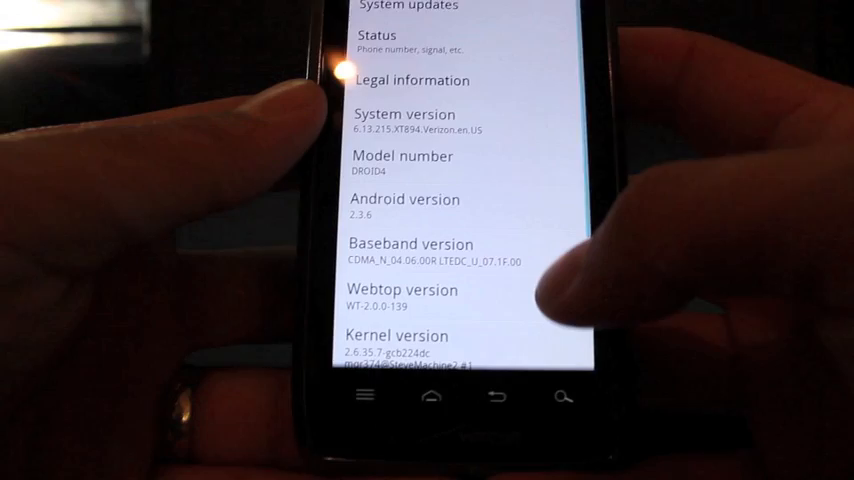
pyautogui.scroll(-3)
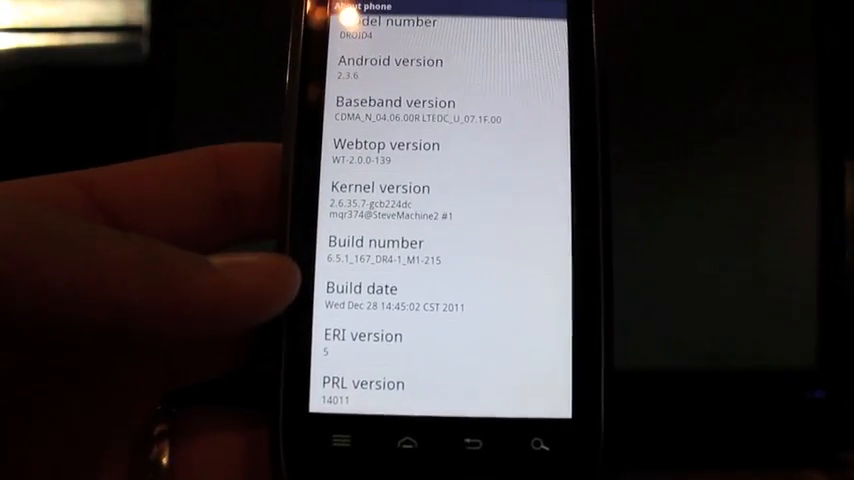
pyautogui.scroll(-3)
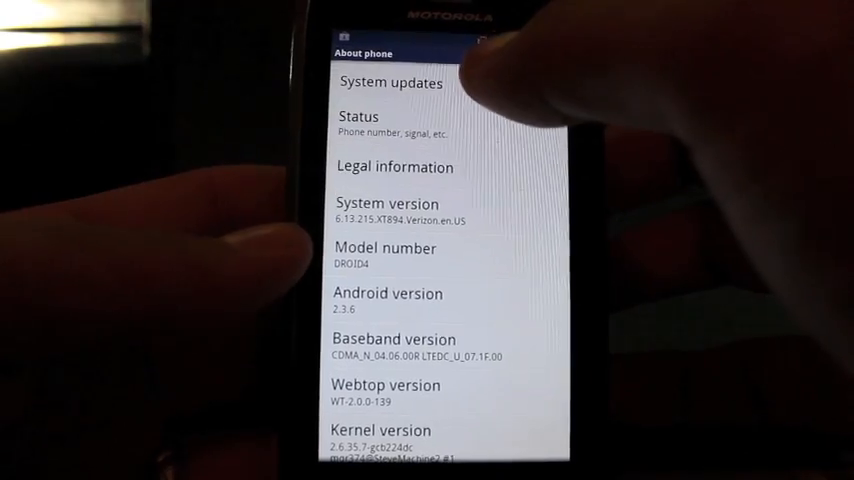
pyautogui.click(390, 84)
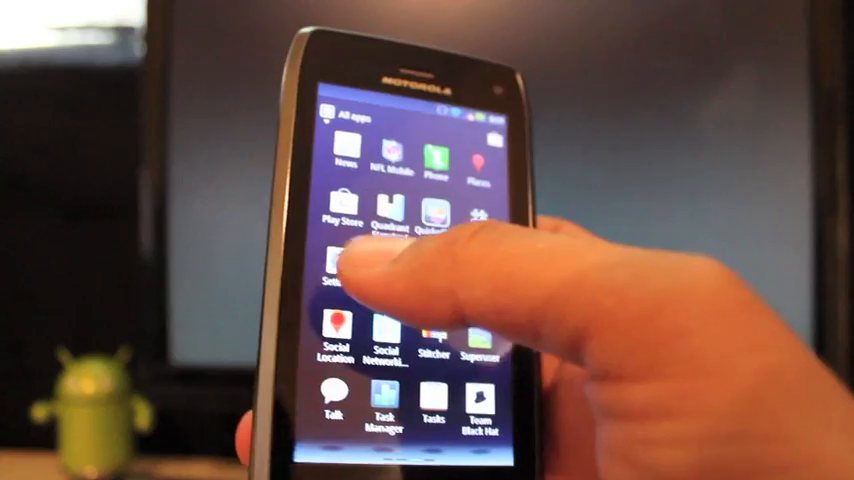
# Reach About phone at the bottom of Settings to confirm the 6.13.219 update
pyautogui.click(338, 270)
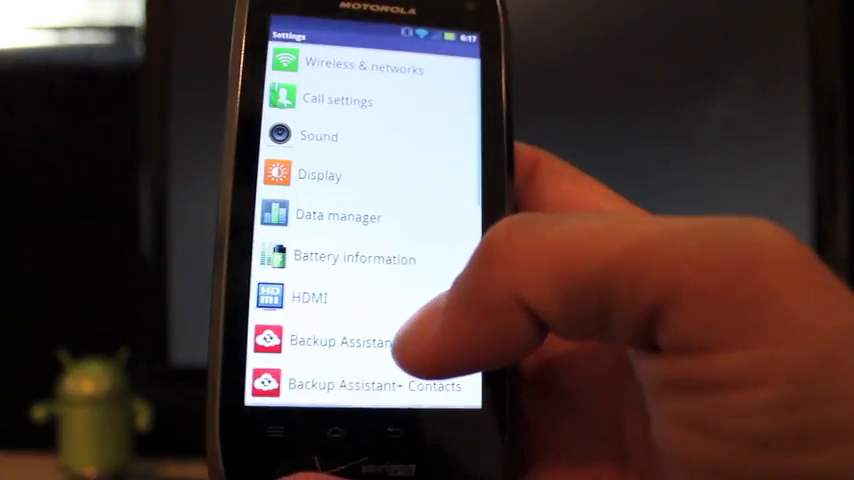
pyautogui.scroll(-3)
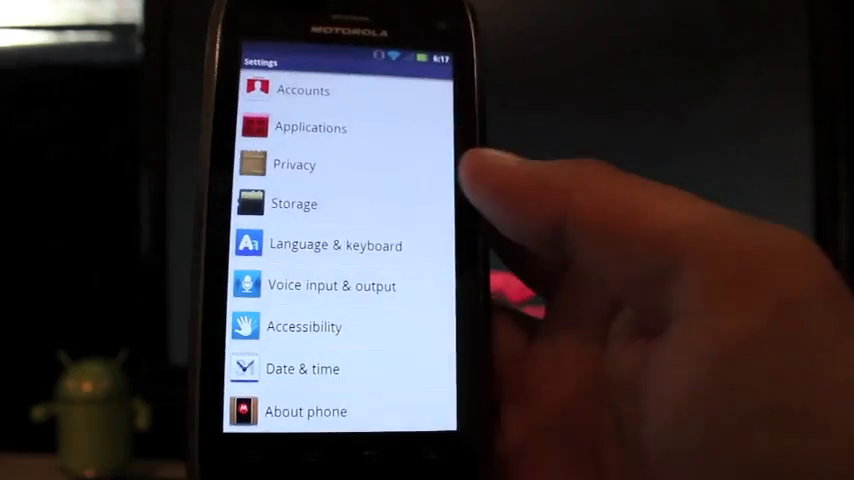
pyautogui.click(306, 412)
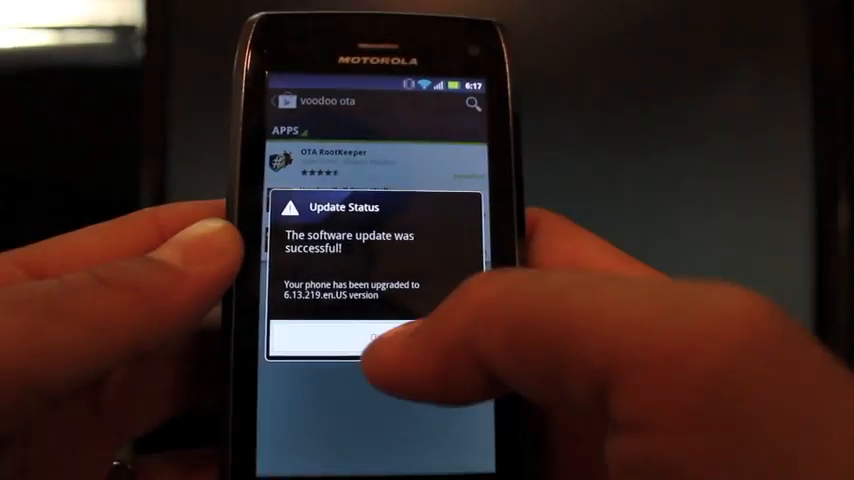
# Dismiss the update success notice and bring up the app drawer from the home screen
pyautogui.click(376, 336)
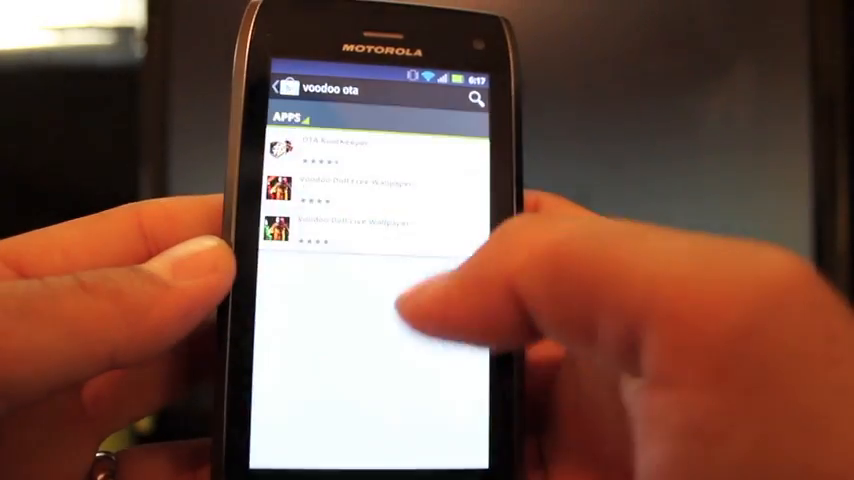
pyautogui.press('home')
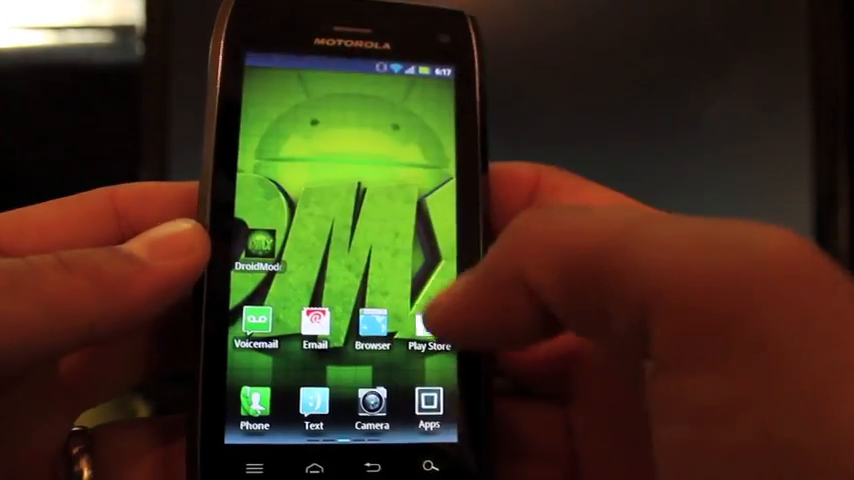
pyautogui.click(428, 410)
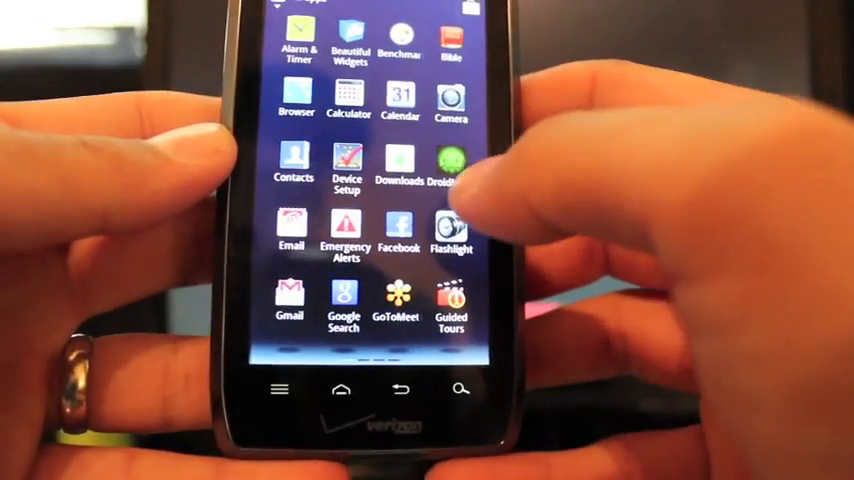
# Launch Root Check Basic and verify the device still has root access
pyautogui.hscroll(-3)
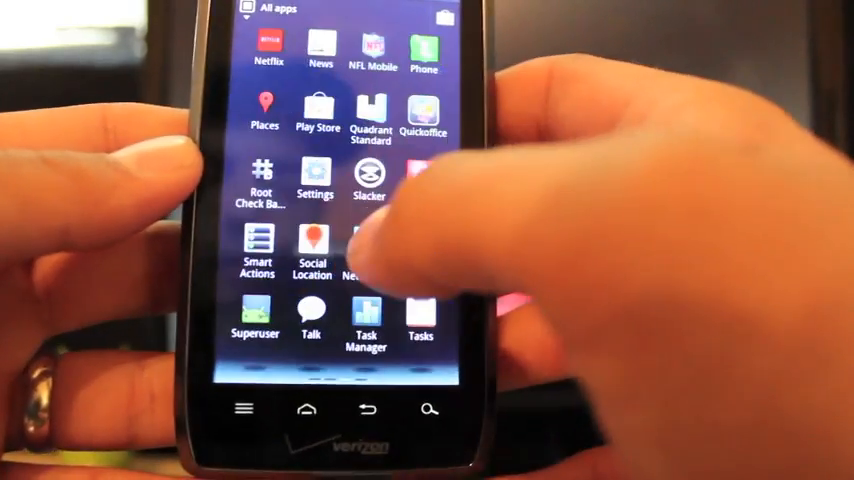
pyautogui.click(258, 180)
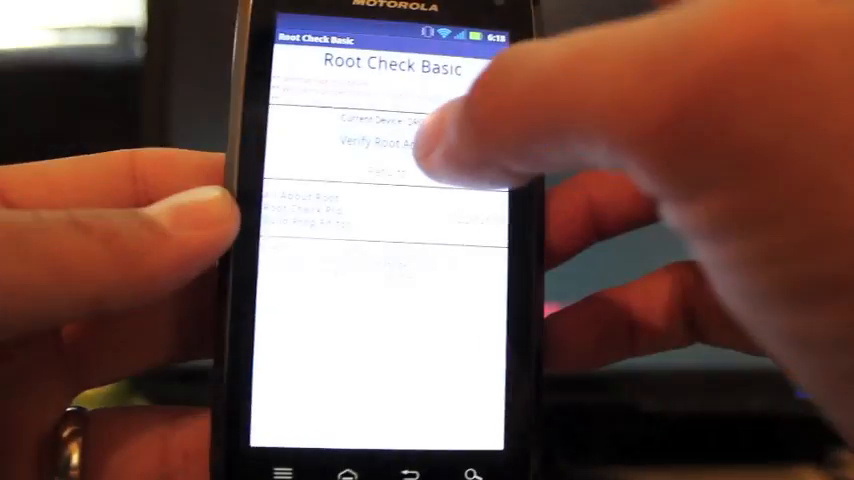
pyautogui.click(388, 142)
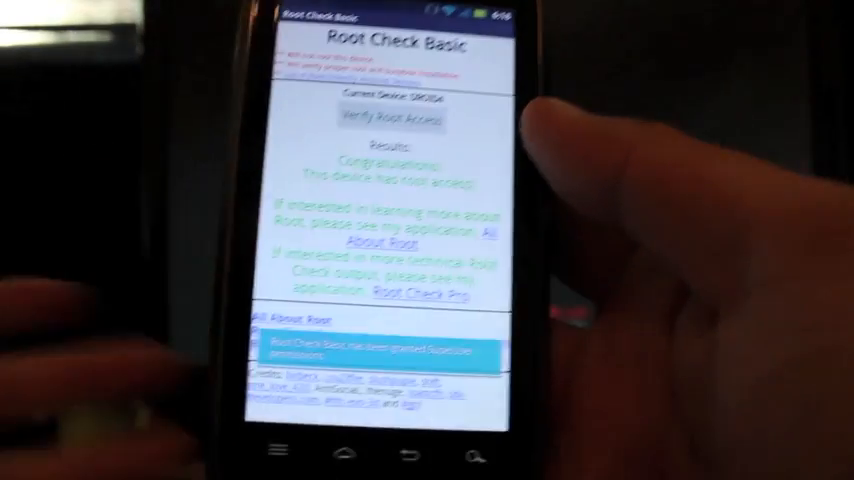